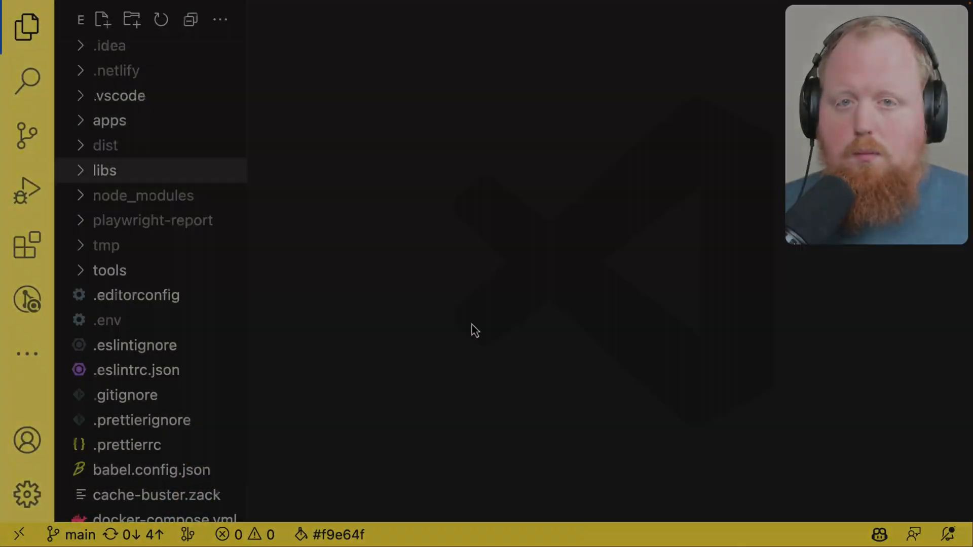
mouse_move(242, 131)
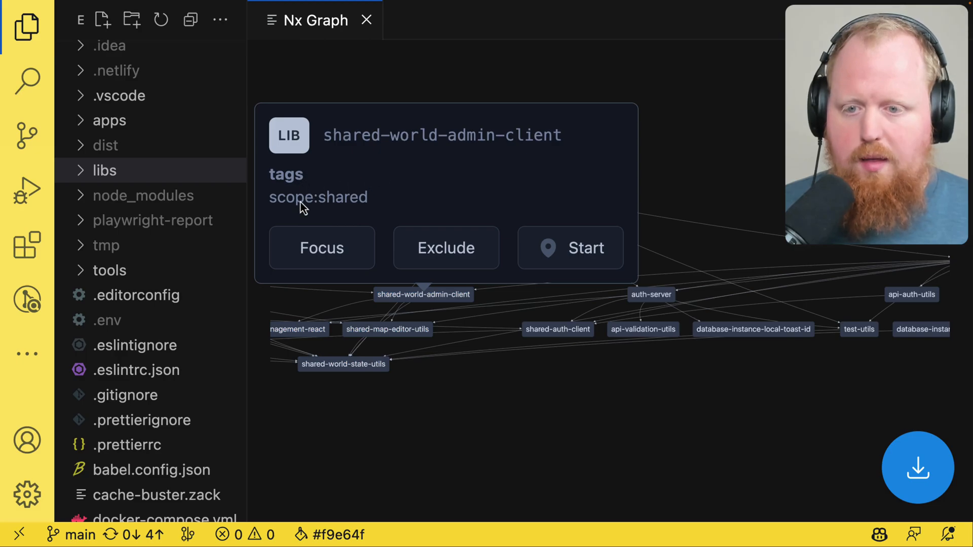
double_click(318, 197)
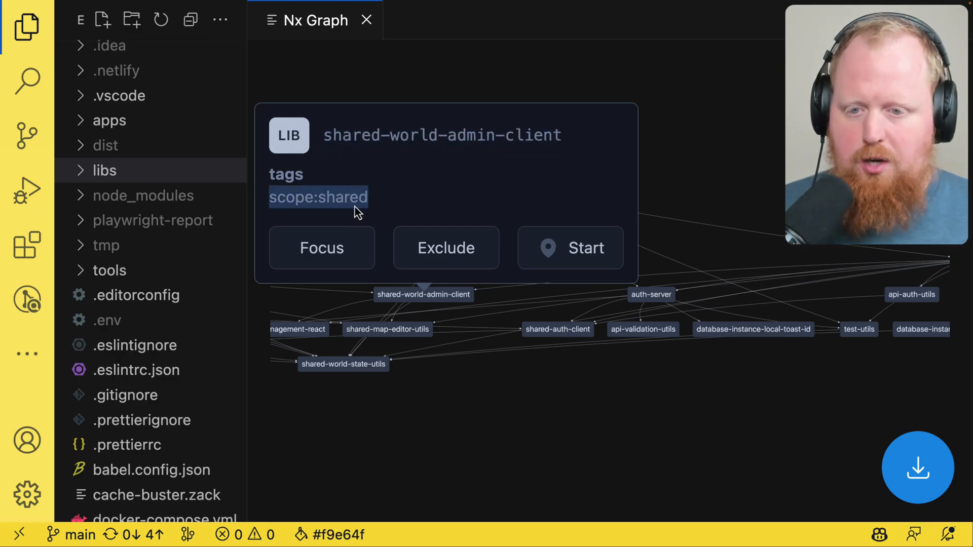
mouse_move(580, 366)
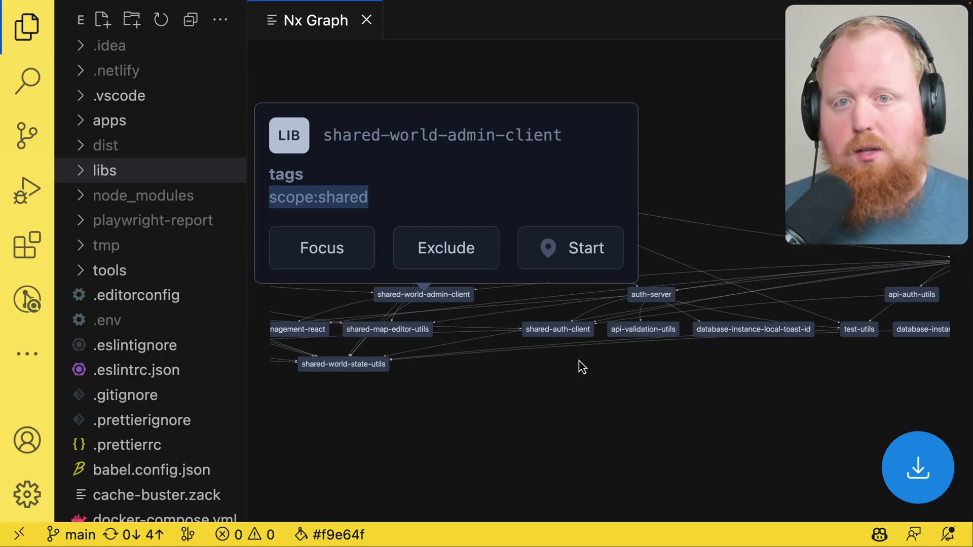
Step: Bring up apps/aoa/project.json and highlight its scope:frontend tag
key("ctrl+p")
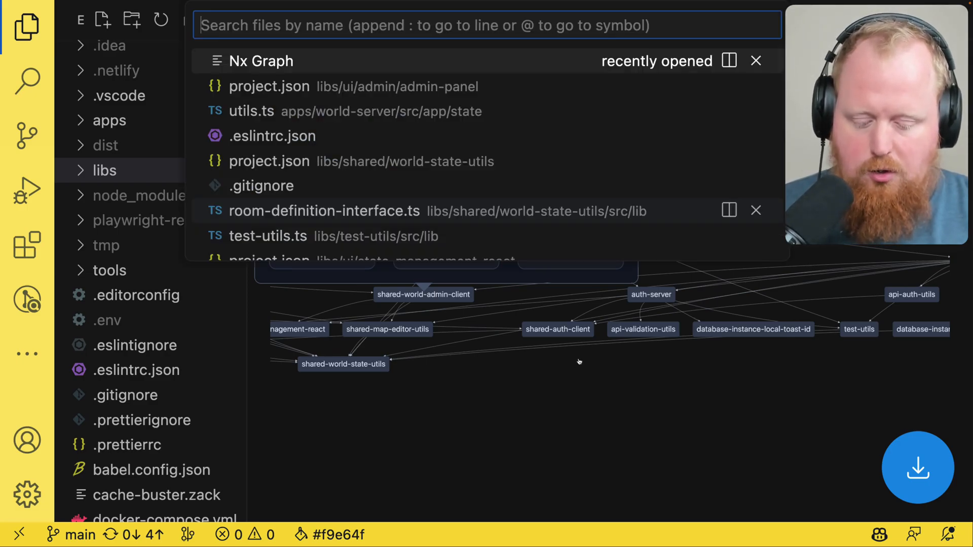
left_click(269, 87)
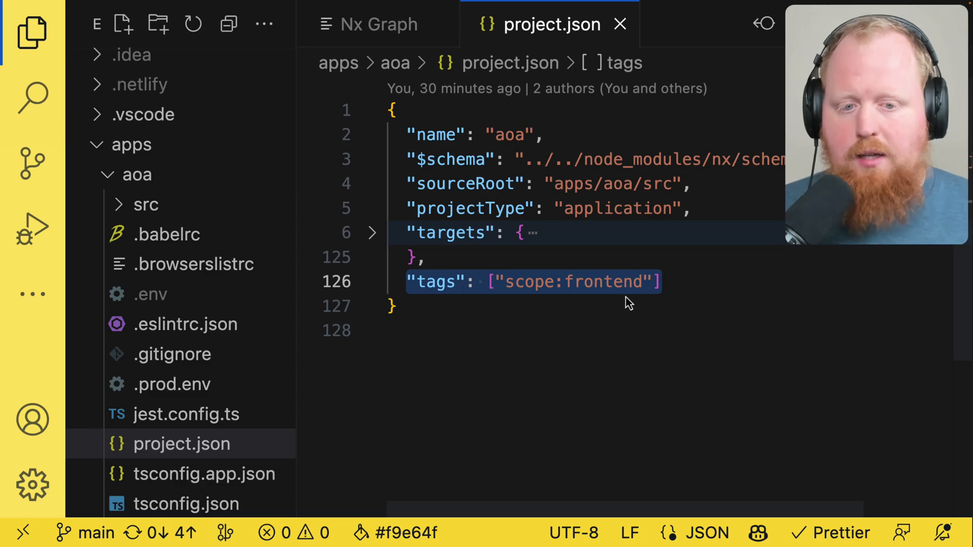
mouse_move(670, 287)
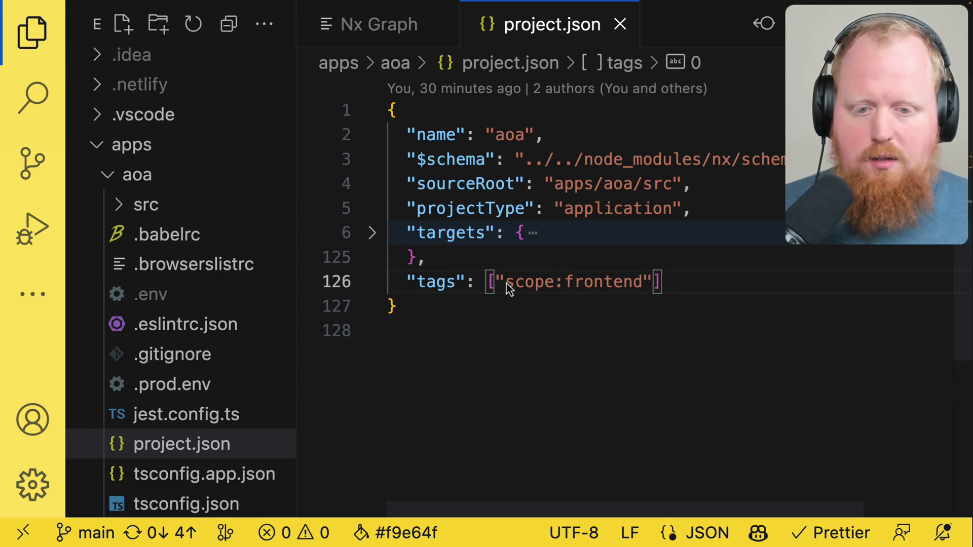
double_click(570, 282)
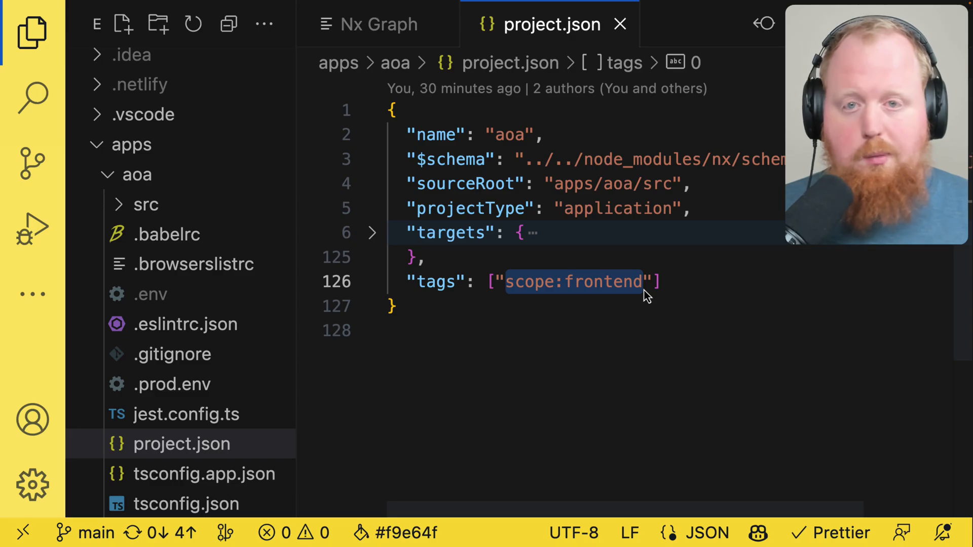
mouse_move(379, 23)
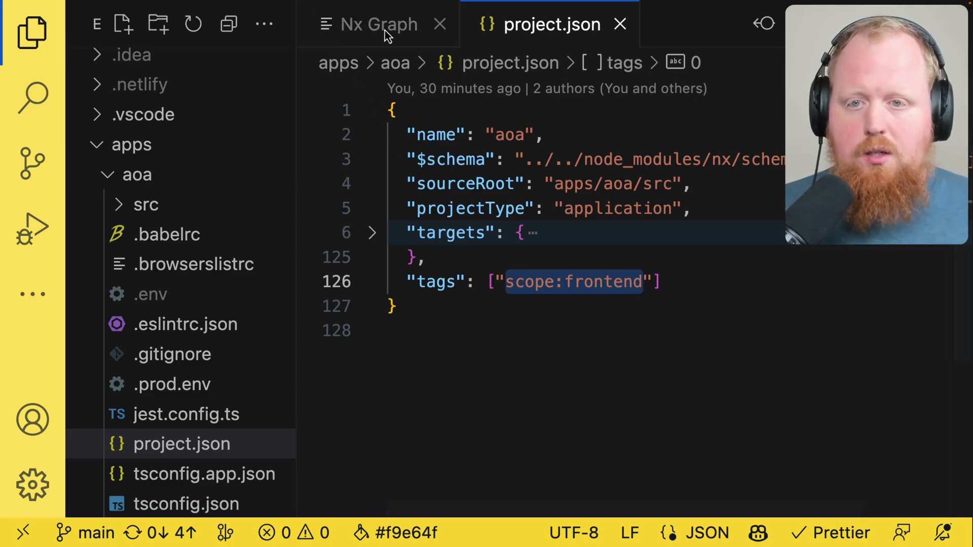
Step: Return to the Nx Graph view and begin a file search for .eslintrc.json
left_click(379, 25)
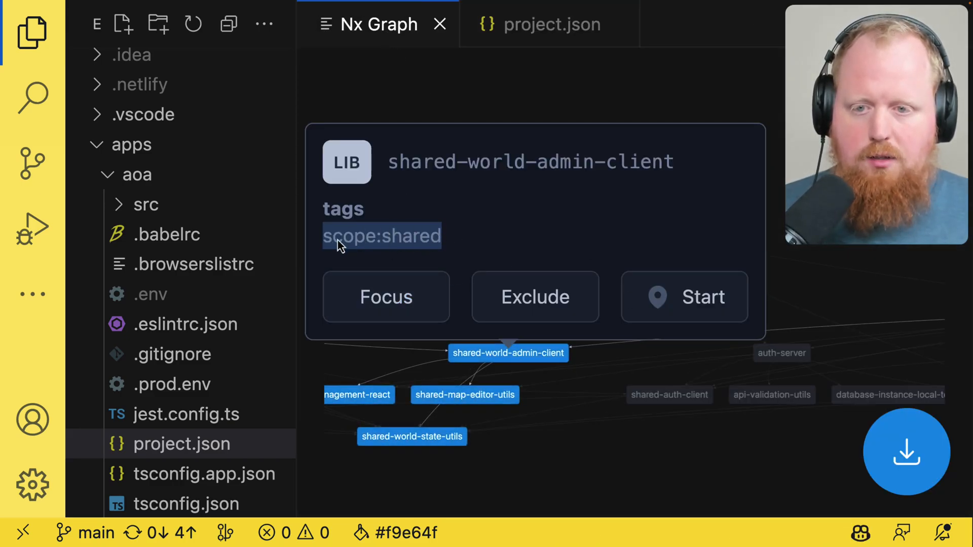
left_click(551, 24)
type("esl")
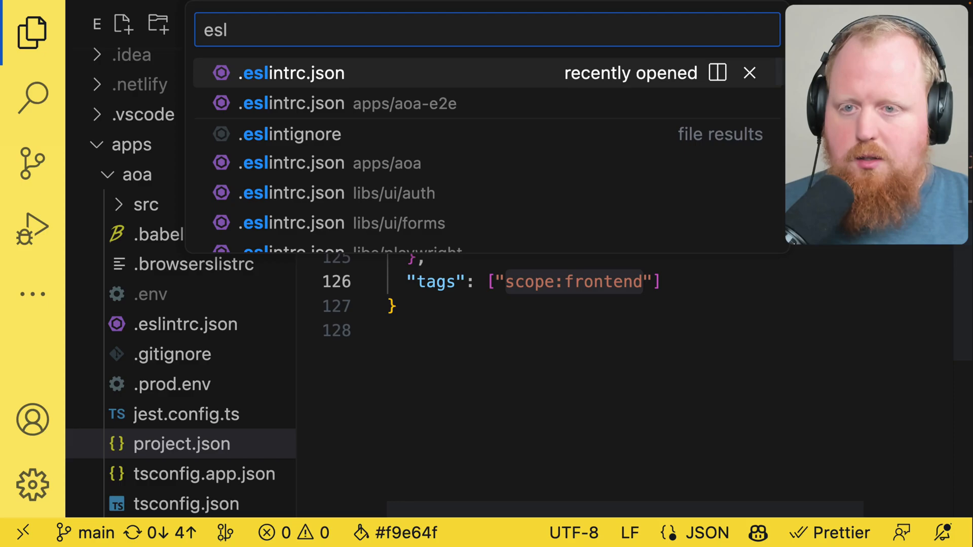
Step: Load the root .eslintrc.json, unfold it and highlight the scope:frontend source tag
left_click(292, 73)
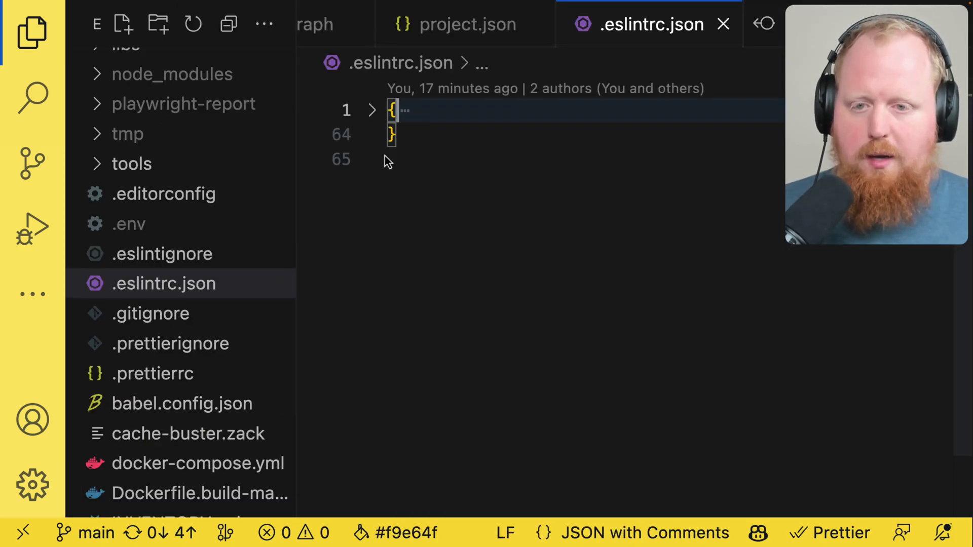
left_click(370, 110)
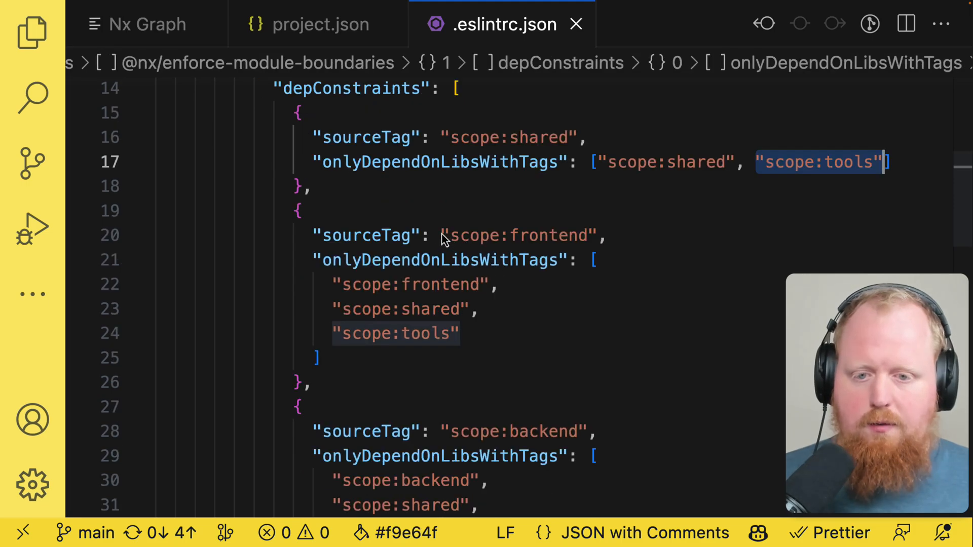
double_click(514, 235)
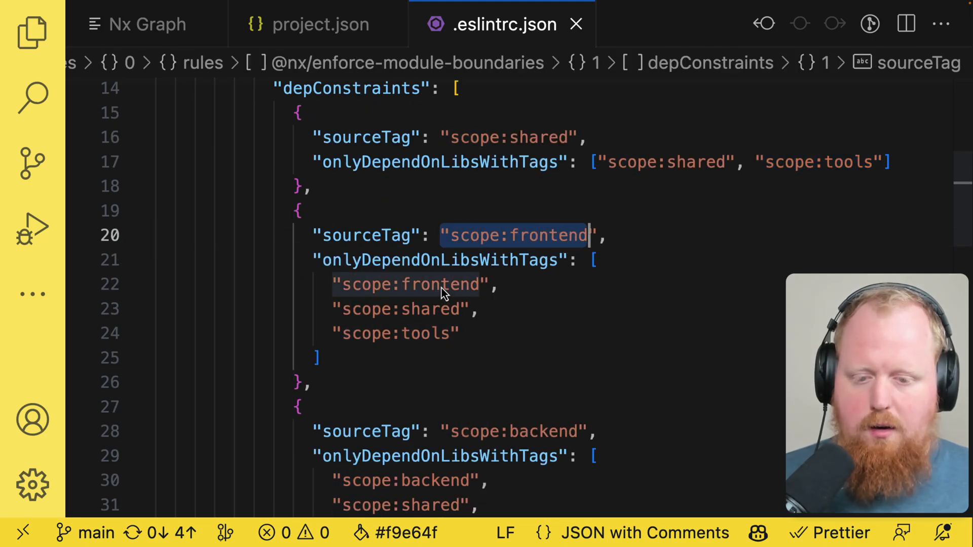
Step: Review the remaining depConstraints and highlight the scope:e2e source tag
scroll("down", 3)
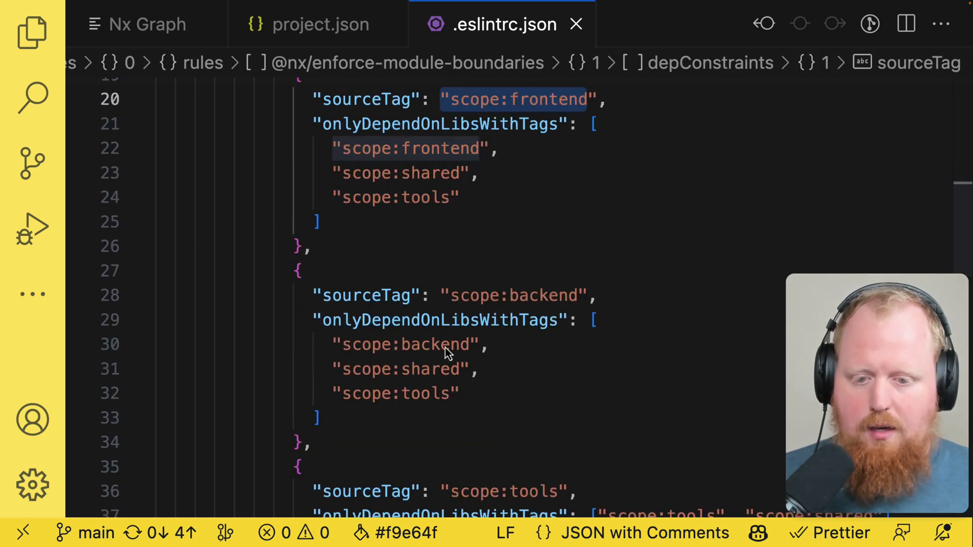
scroll("down", 3)
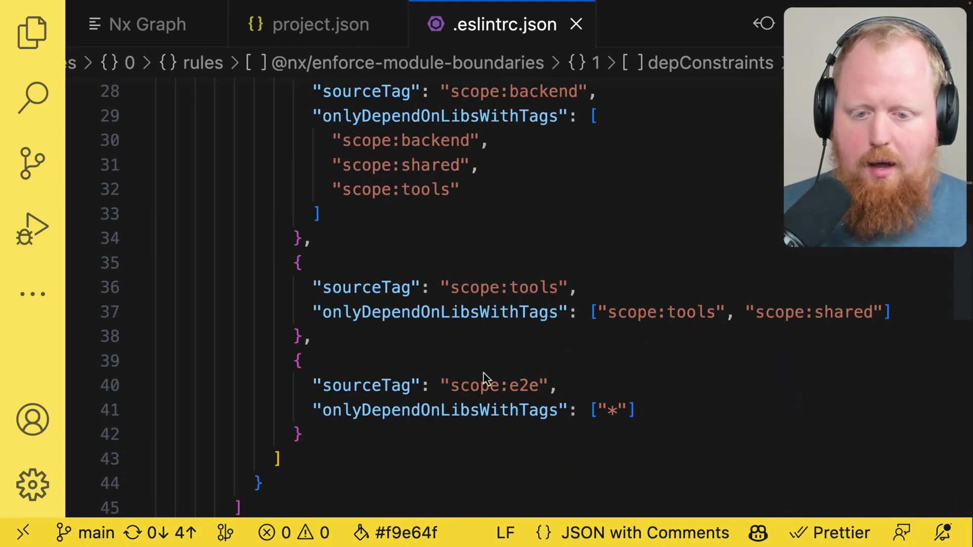
double_click(494, 385)
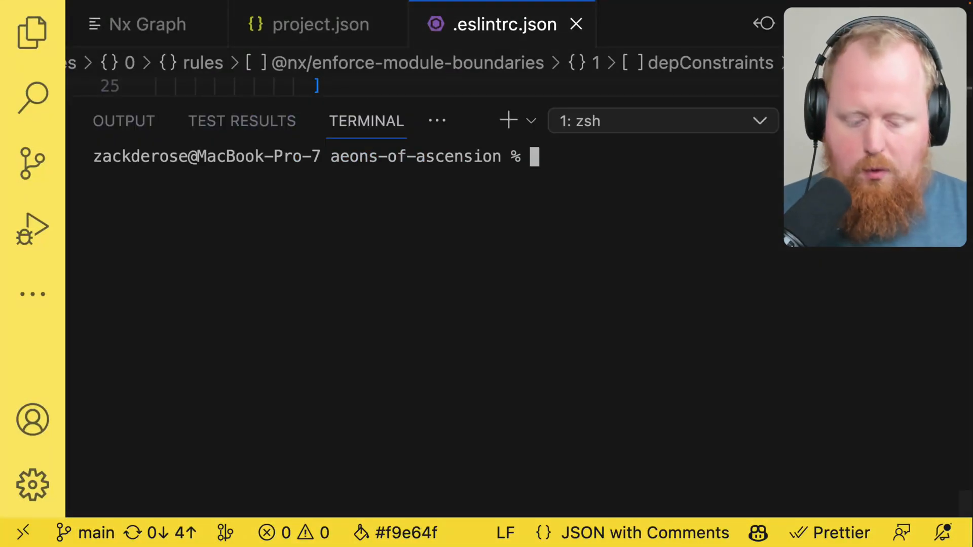
Step: Run nx run-many --target=lint in the terminal, passing for all 28 projects
type("nx run-")
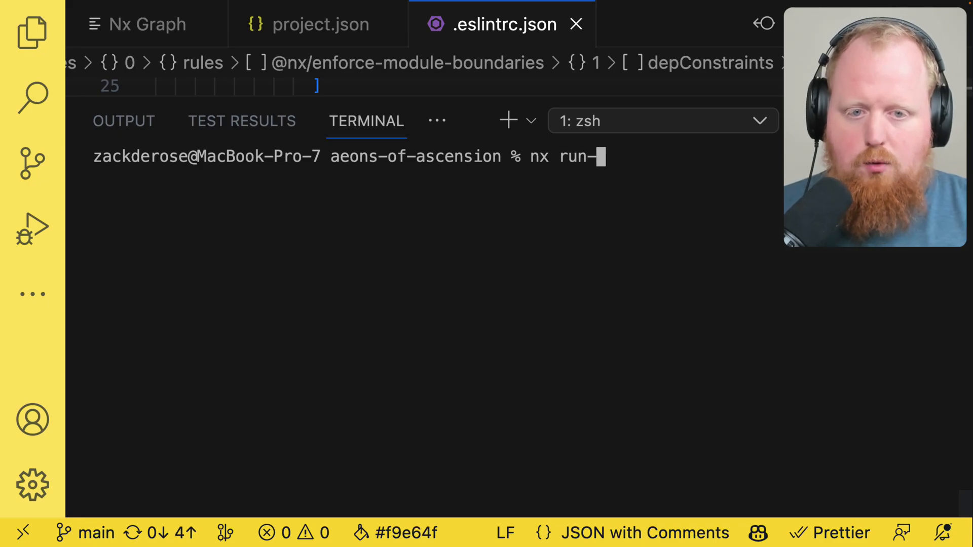
type("many --target=p")
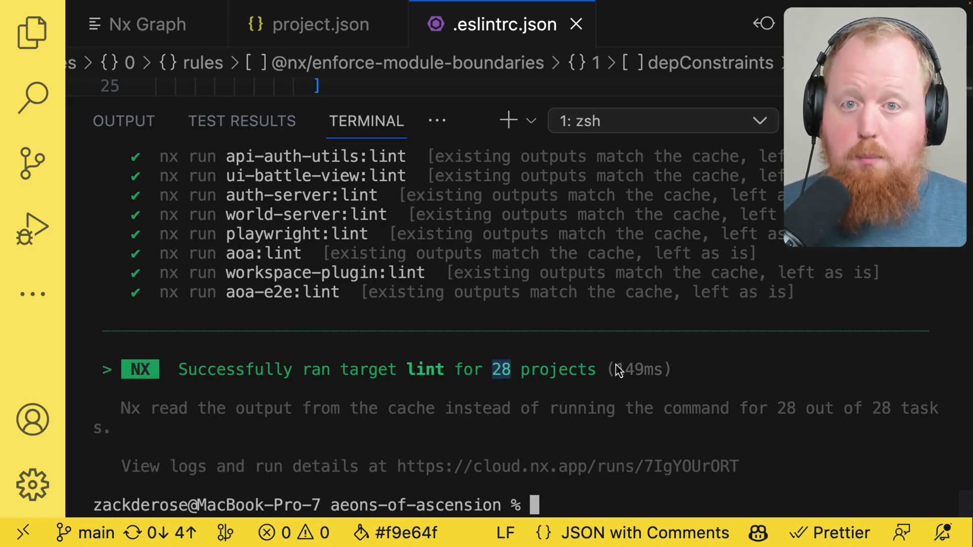
left_click(148, 25)
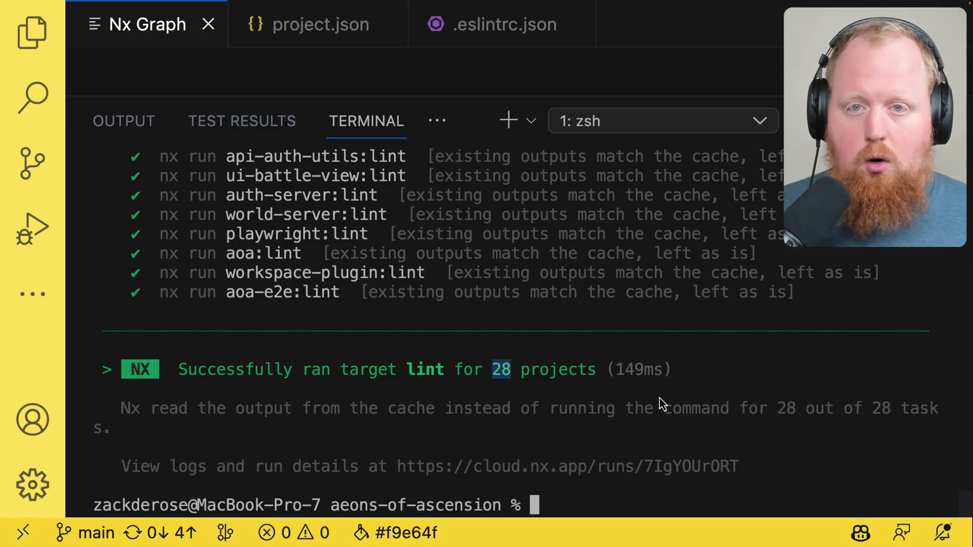
Step: Run nx run-many --target=lint --projects=tag:scope:frontend, succeeding for 9 projects
type("nx run-many --target=lint --proje")
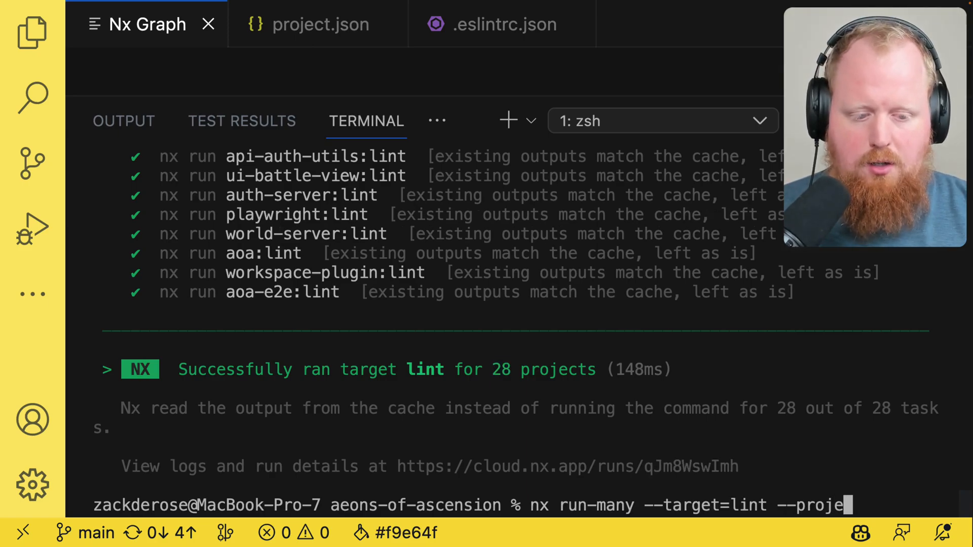
type("cts=tag")
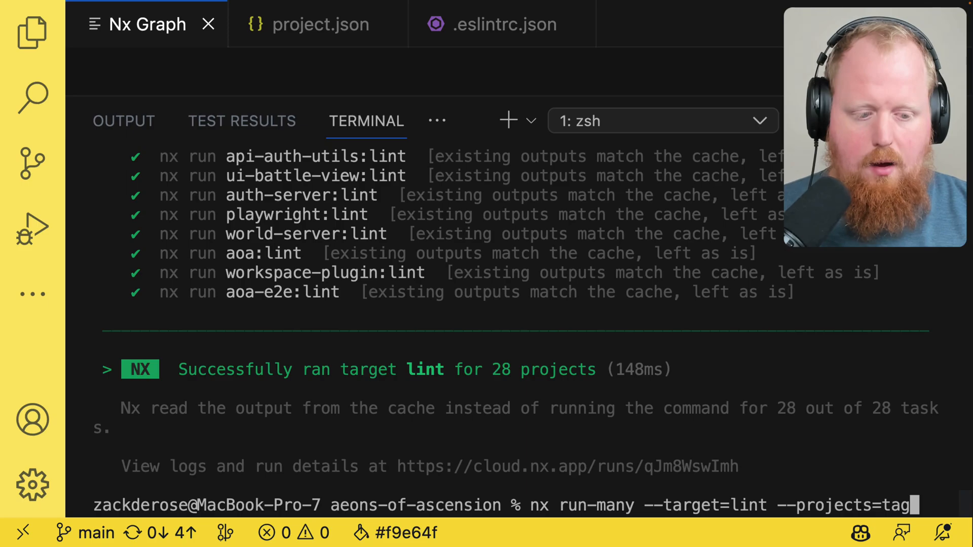
type(":")
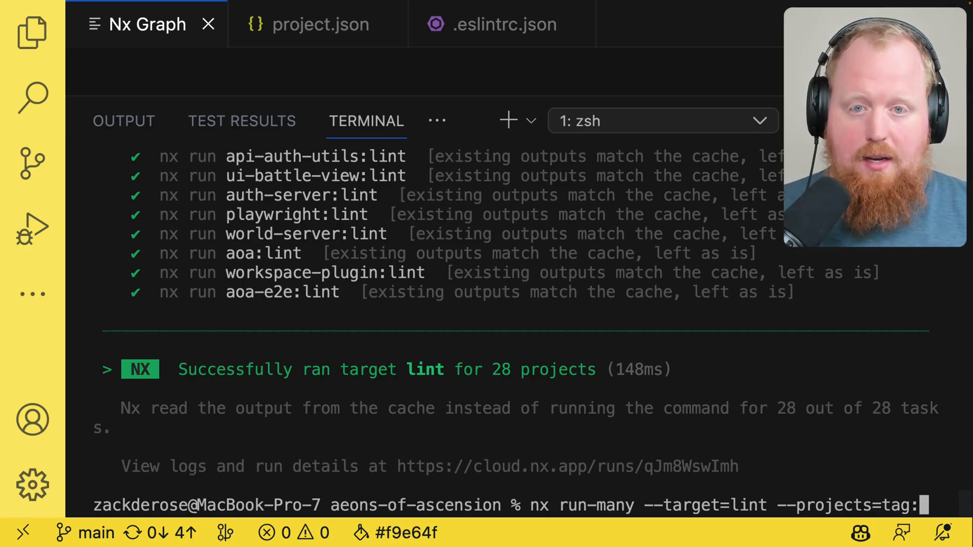
type("scope:f")
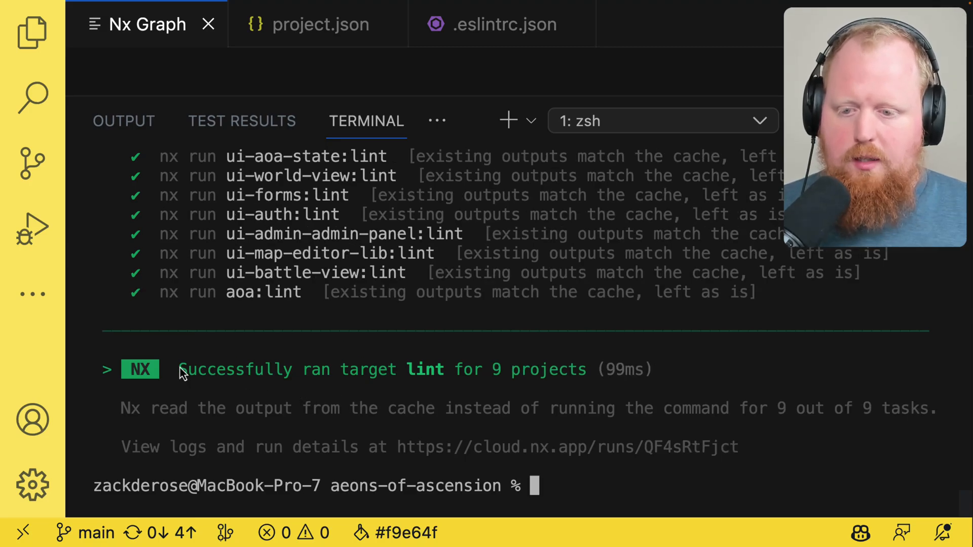
left_click_drag(178, 369, 564, 369)
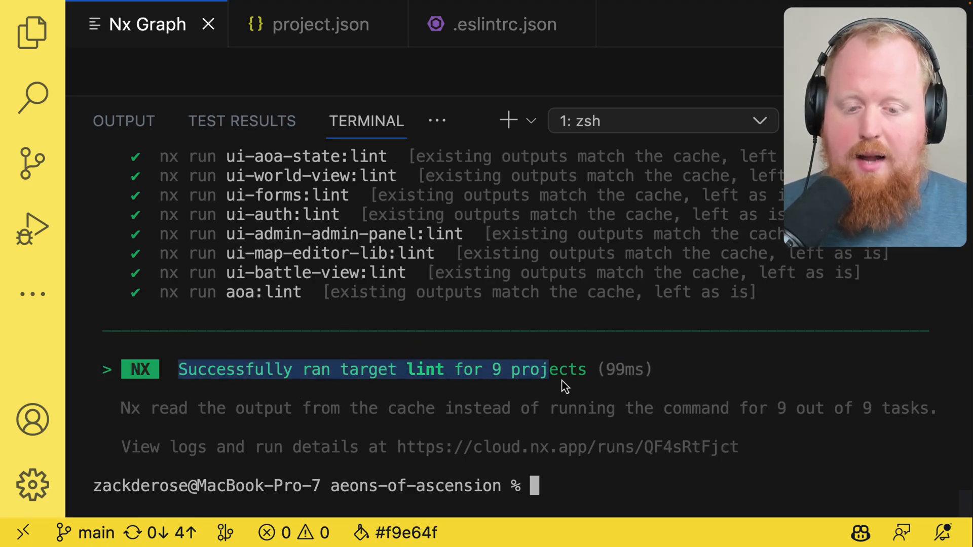
type("nx run-many --target=lint --projects=tag:scope:frontend")
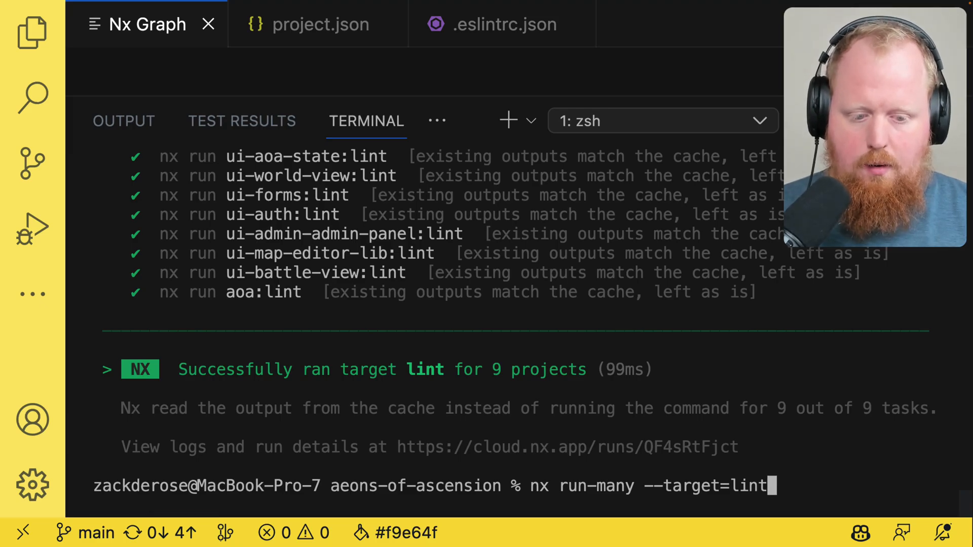
Step: Lint --projects=tag:scope:frontend,tag:scope:shared (17 projects pass), then return to aoa project.json
key("Enter")
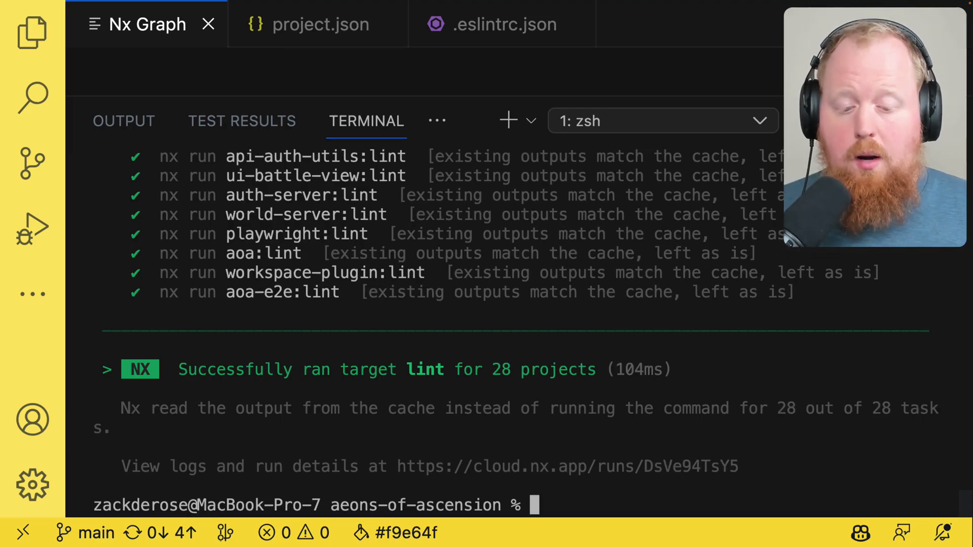
type("nx run-many --target=lint --projects=tag:scope:frontend")
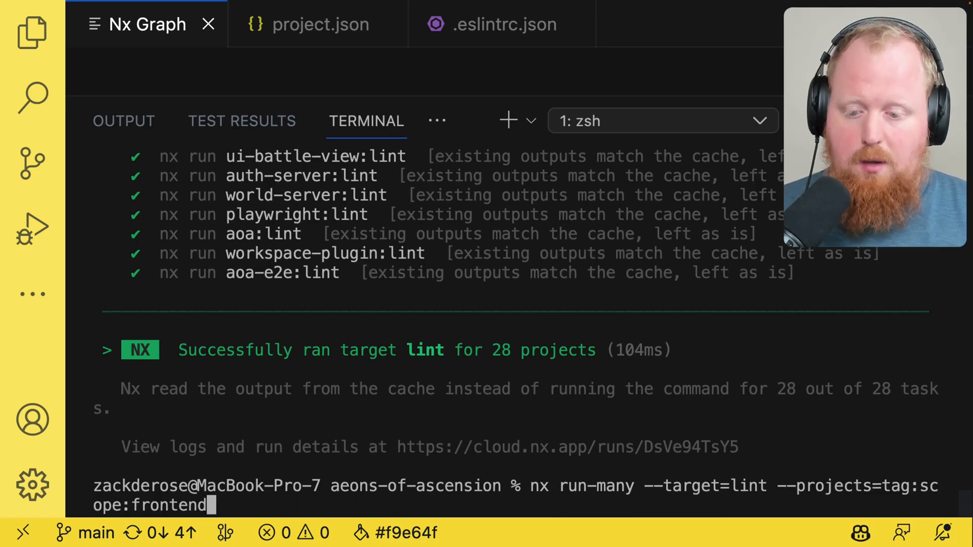
type(",tag")
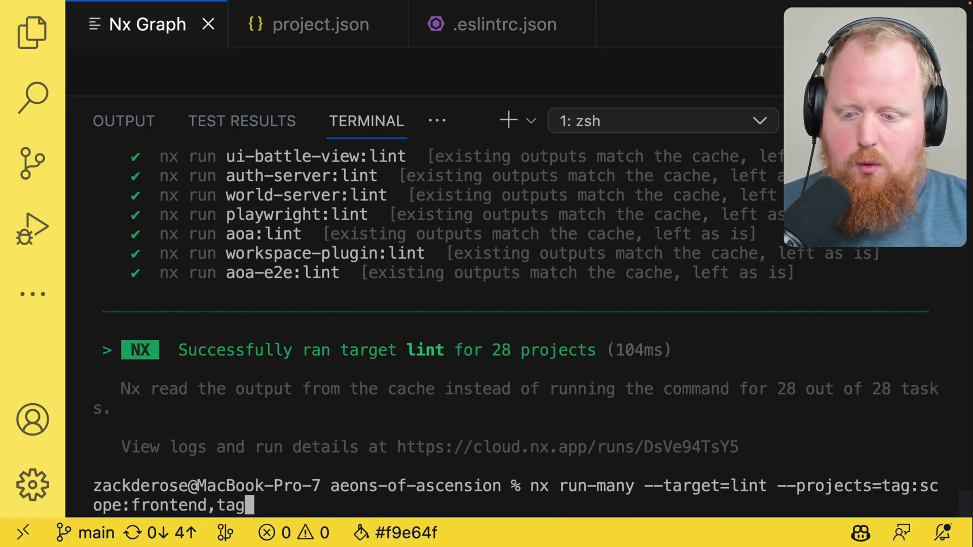
type(":scope")
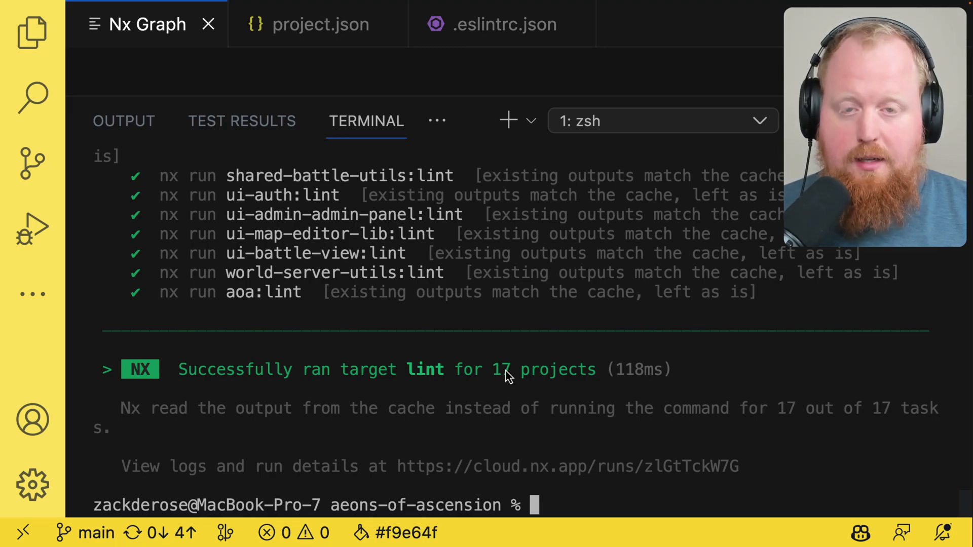
left_click(321, 24)
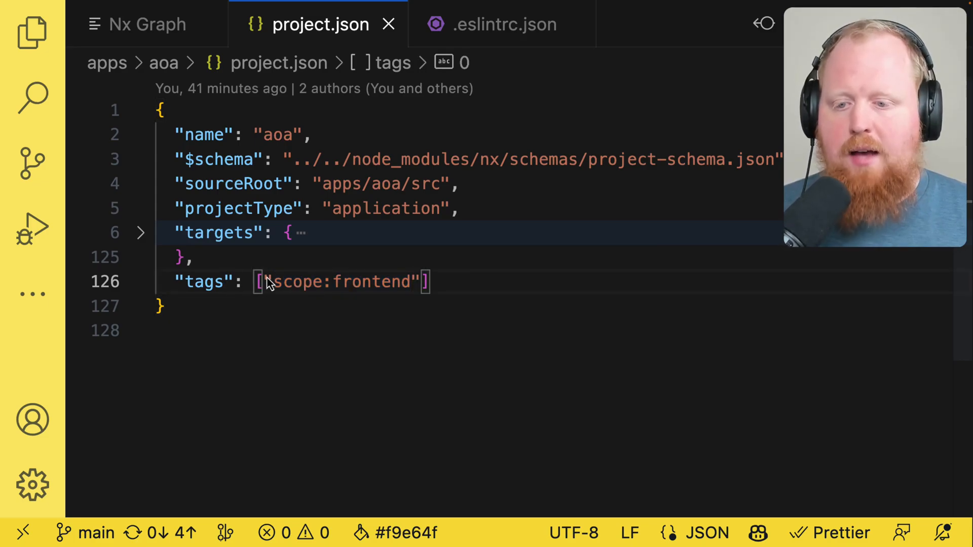
double_click(340, 281)
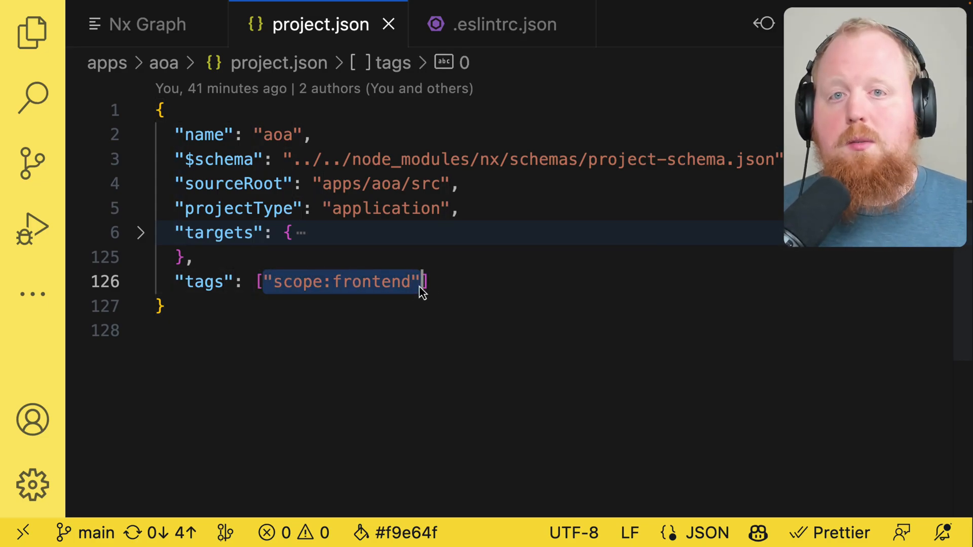